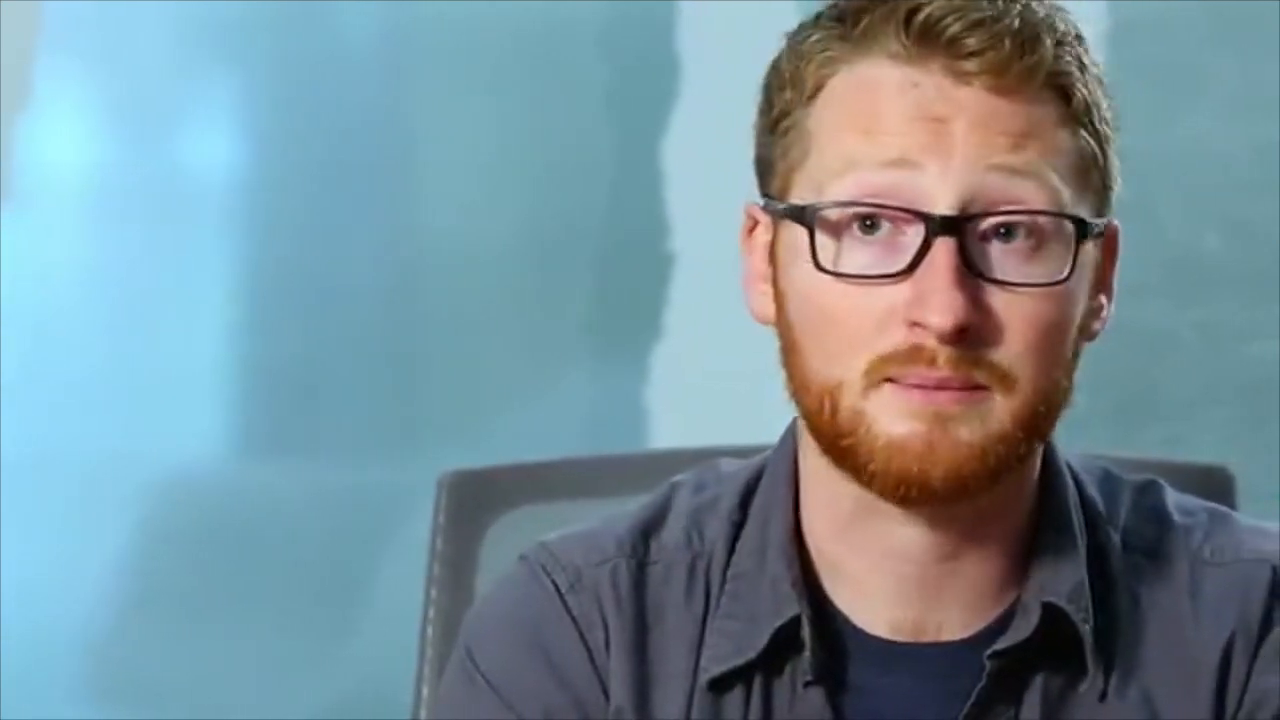
{"action": "type", "text": "vim"}
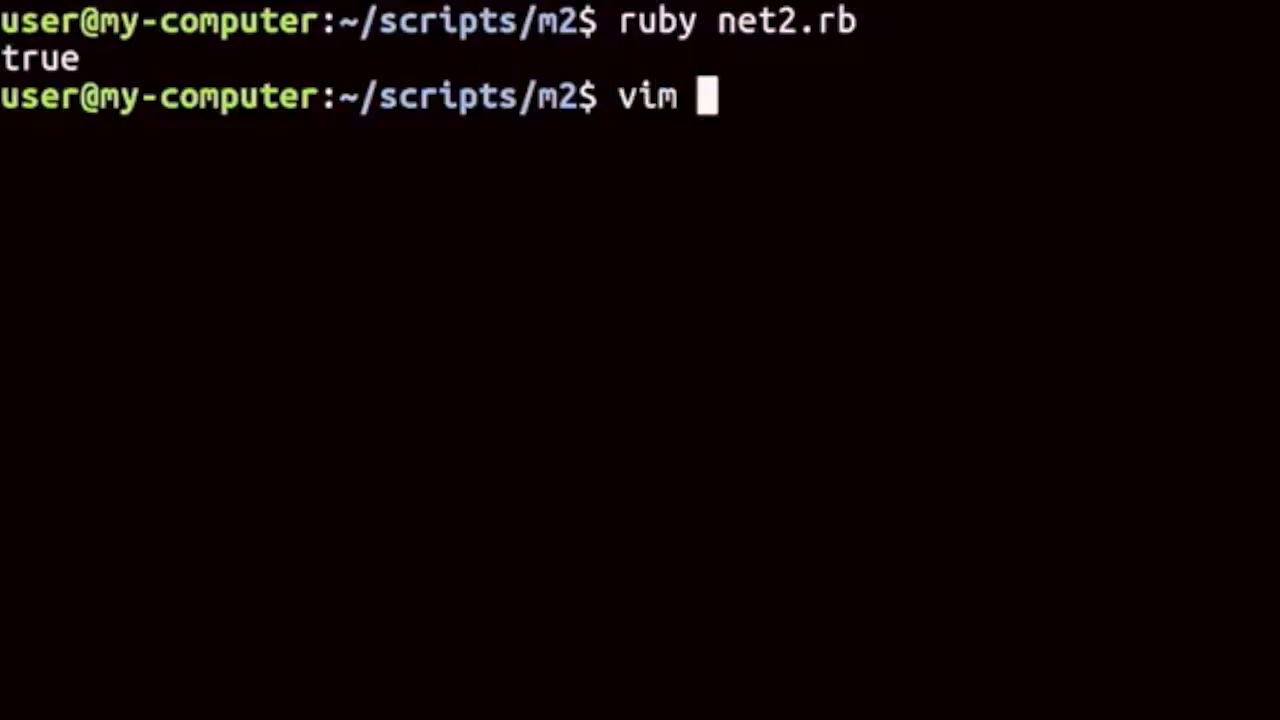